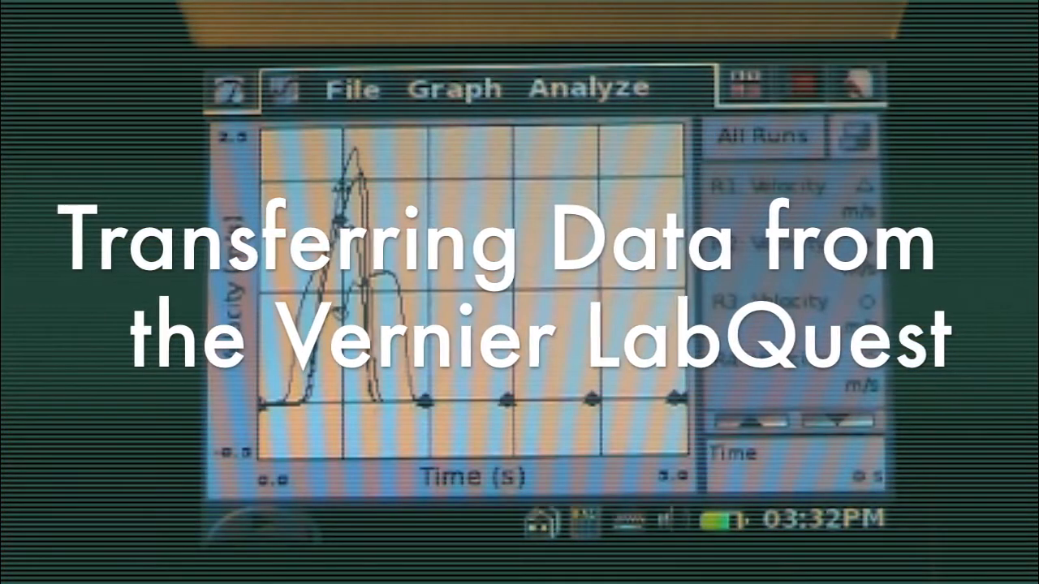
- Save the position runs to /media/usbflash1 as 'filter drop' from the LabQuest File menu
click(763, 135)
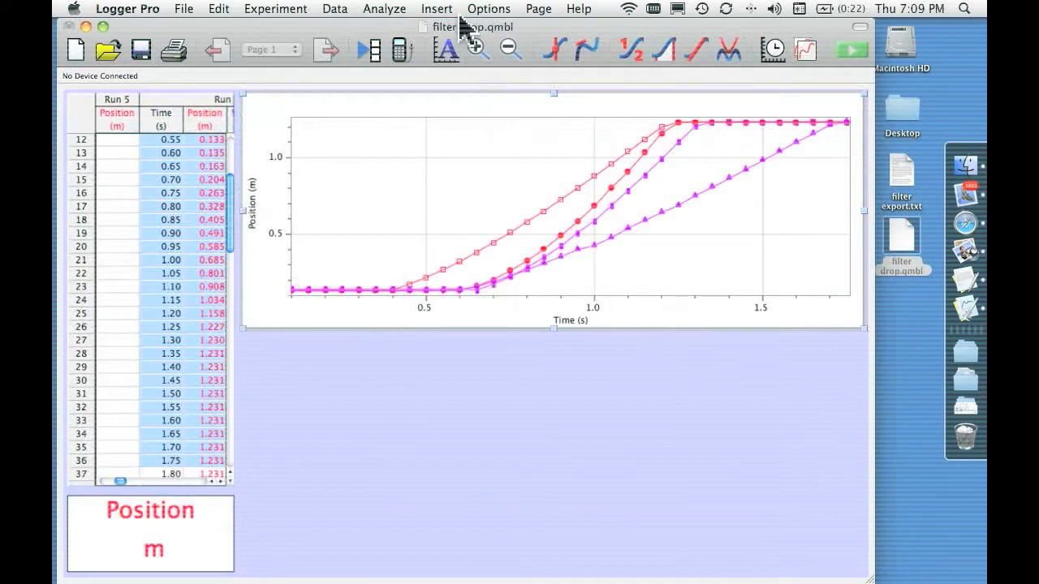
click(435, 10)
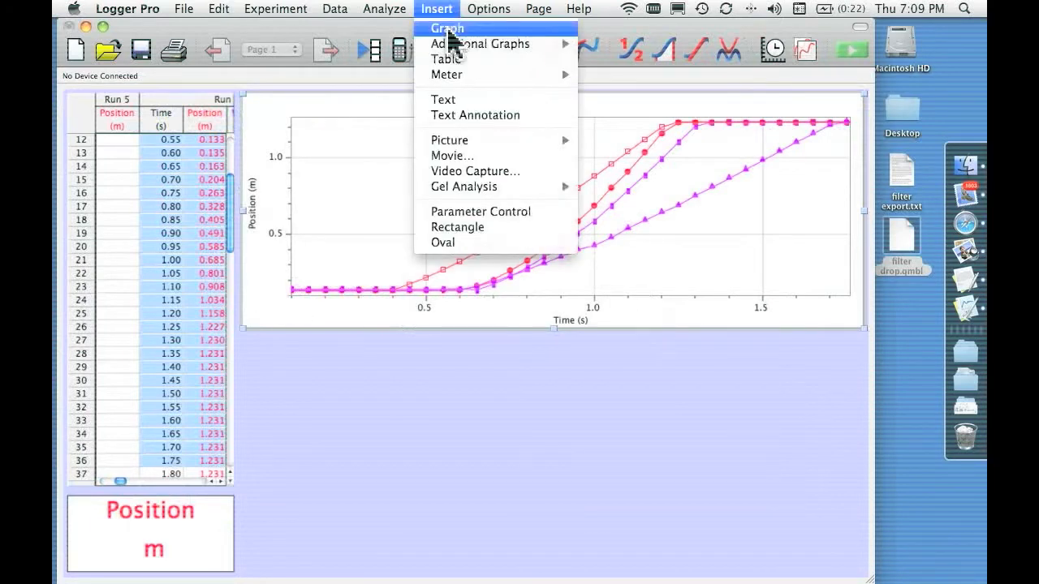
click(448, 28)
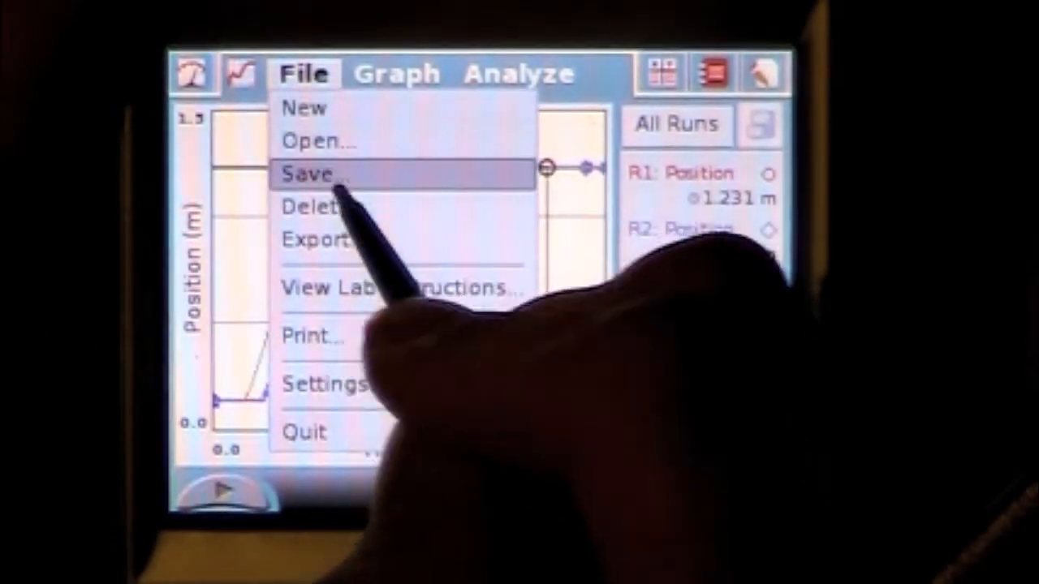
click(311, 174)
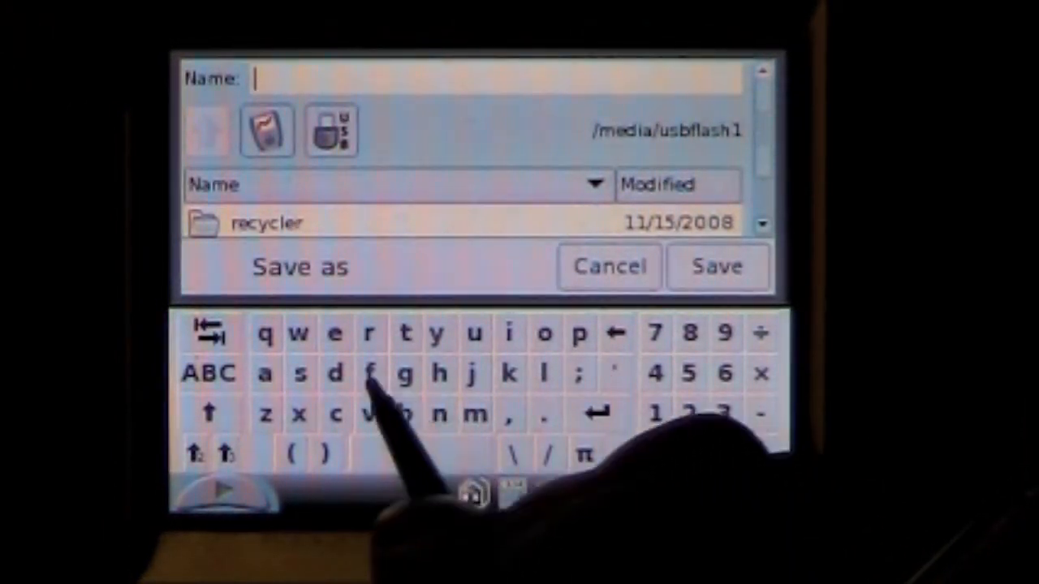
click(371, 373)
text(filter)
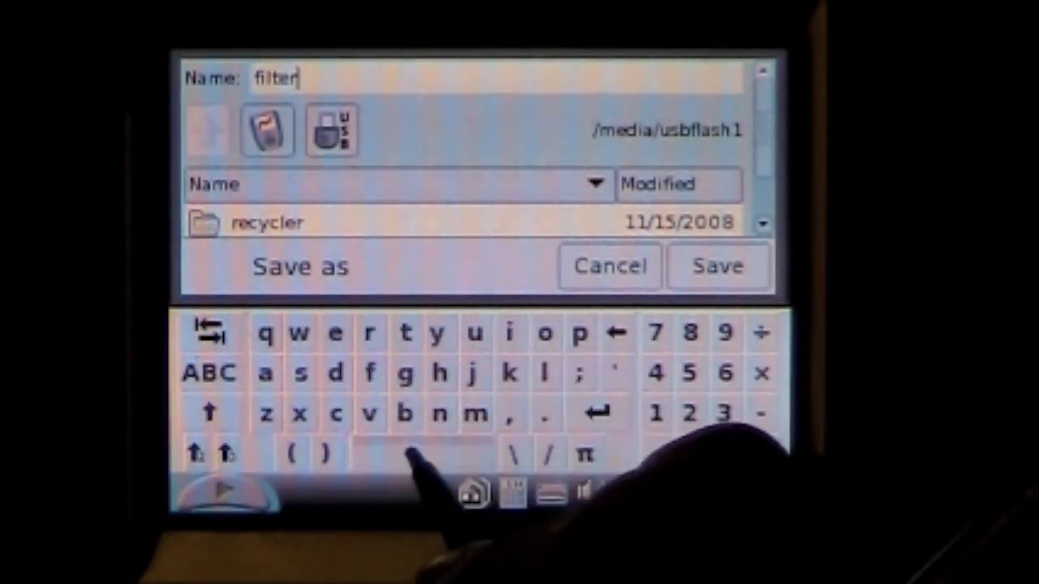
text(drop)
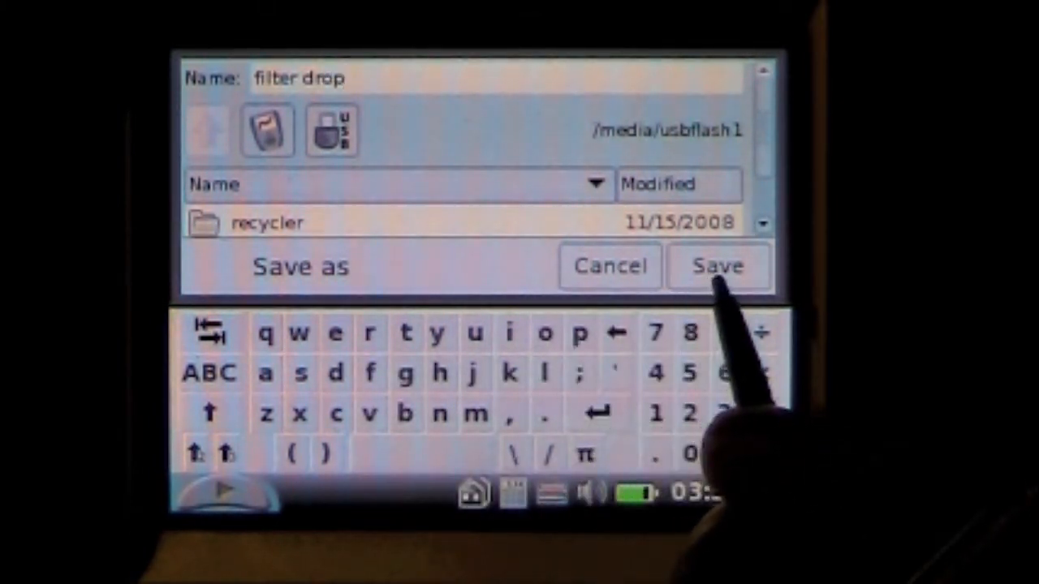
click(718, 266)
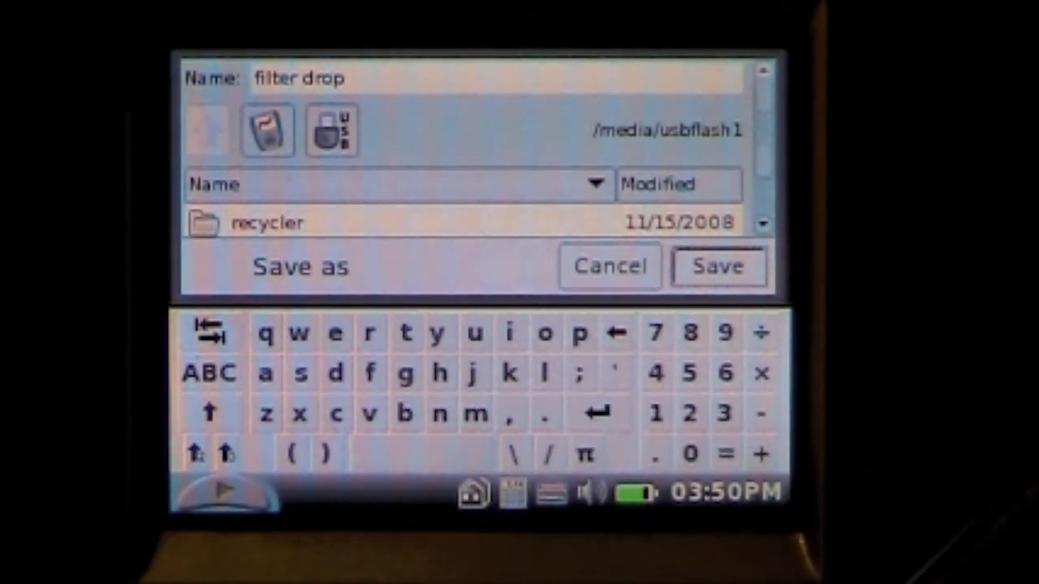
click(718, 266)
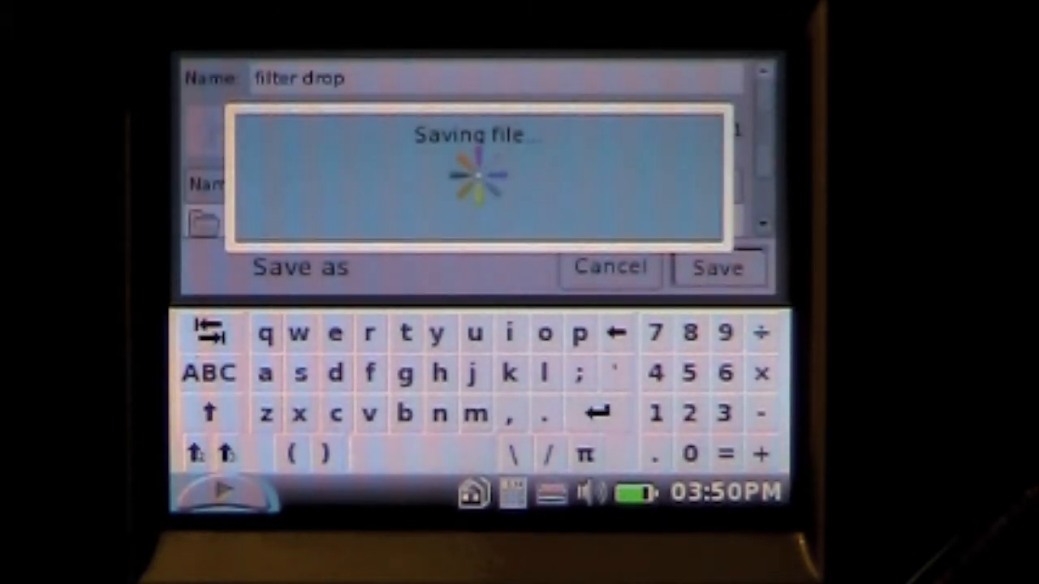
click(718, 267)
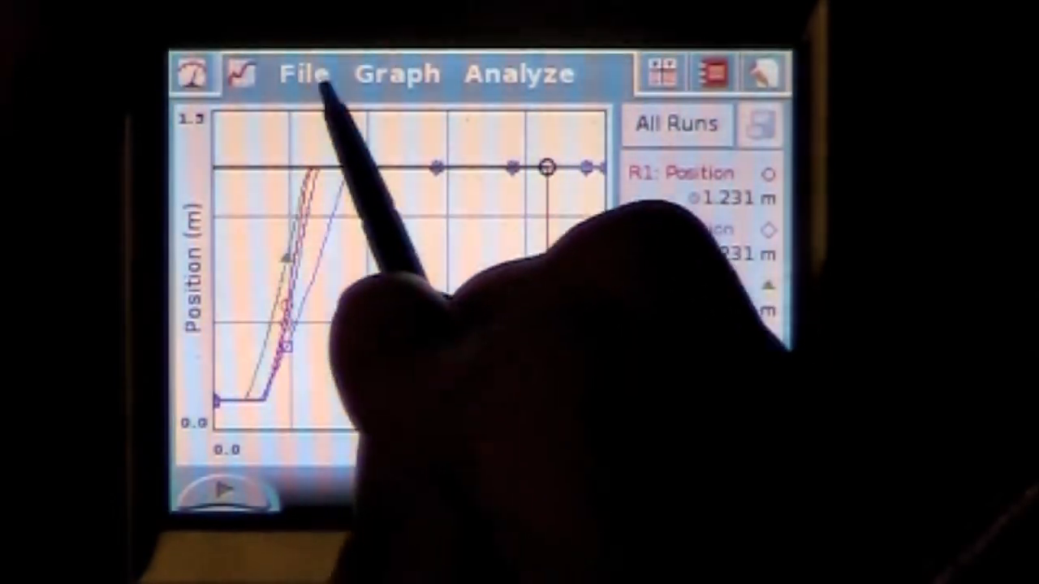
- Export the runs as text to the USB drive, replacing 'untitled' with 'filter export'
click(306, 73)
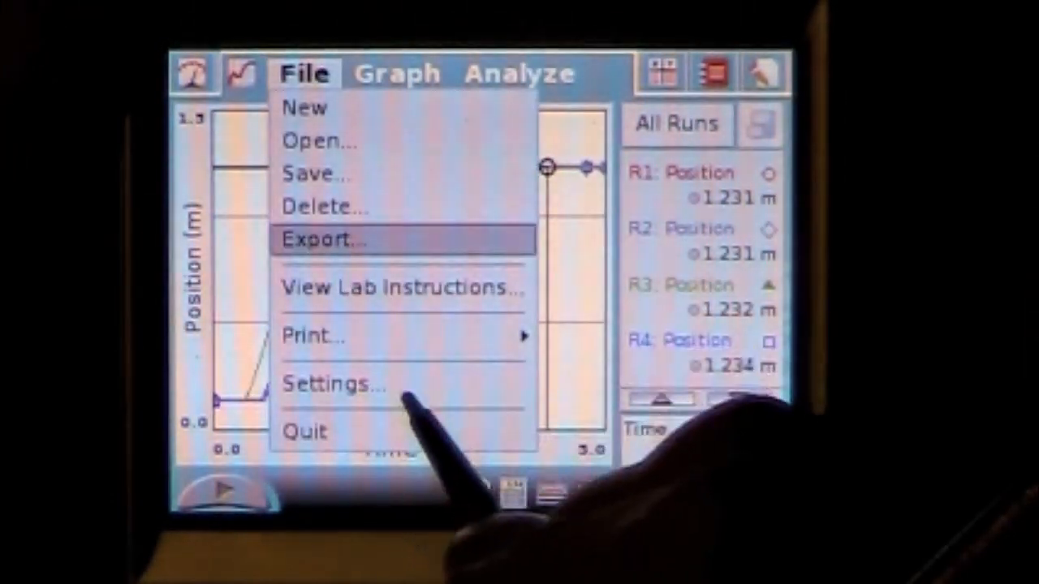
click(324, 239)
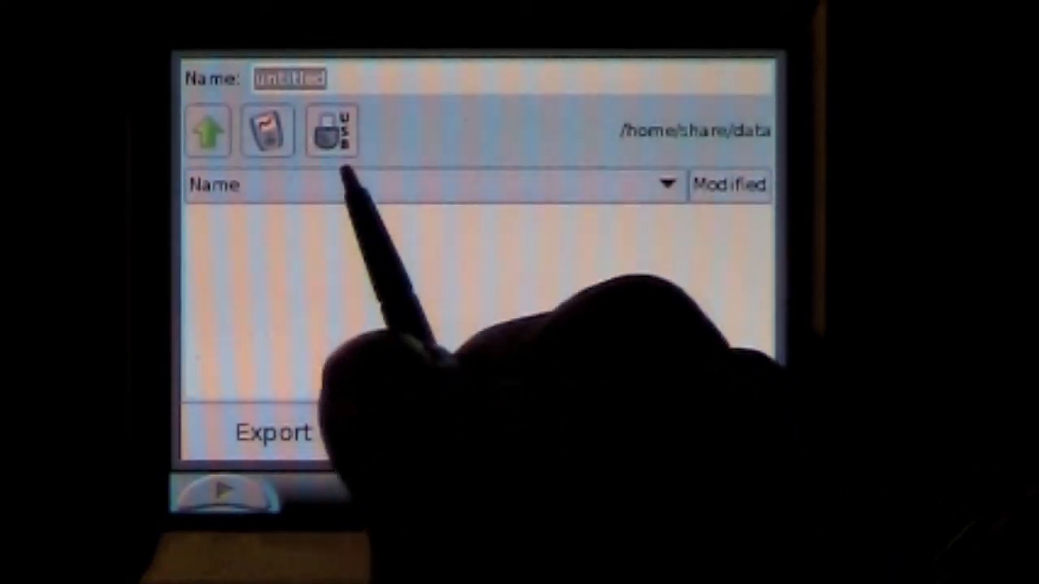
click(331, 129)
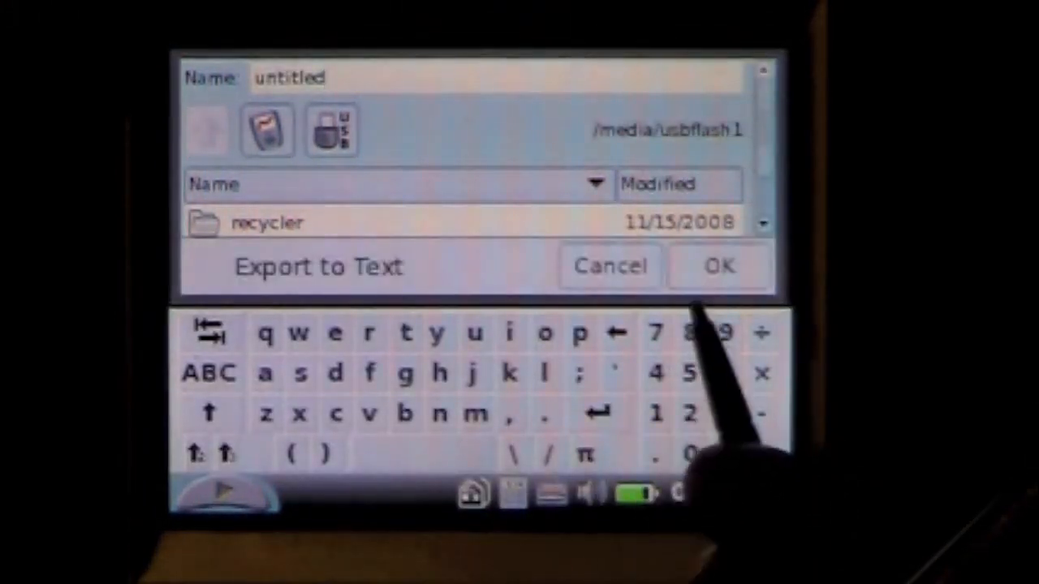
click(617, 332)
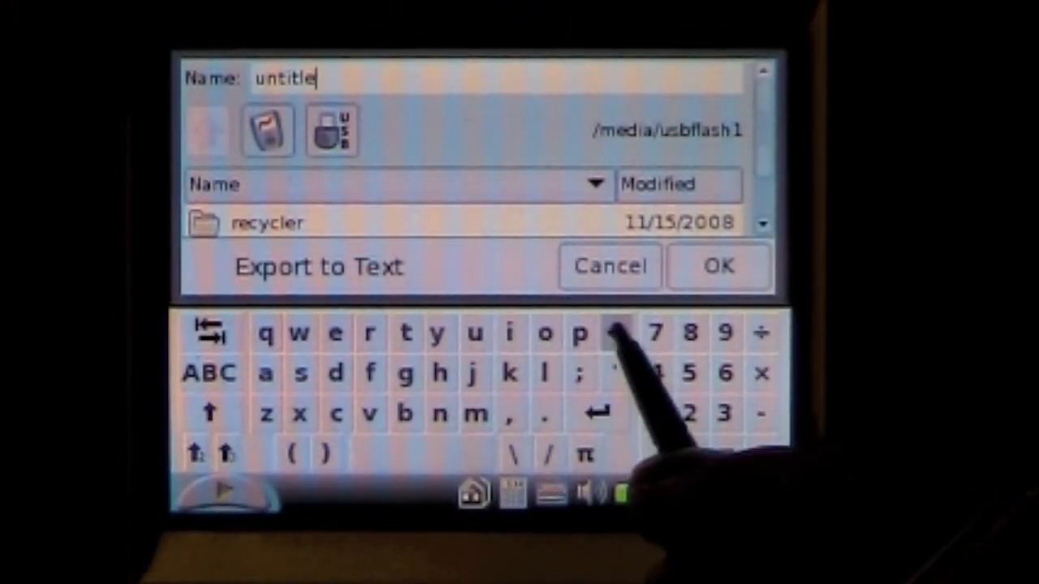
click(617, 333)
text(filter)
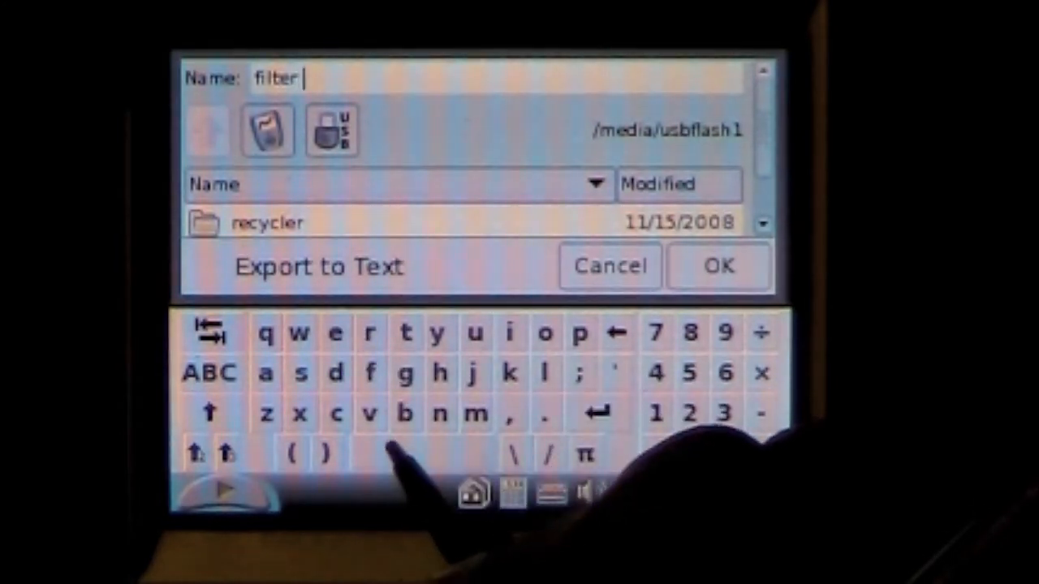
text(expo)
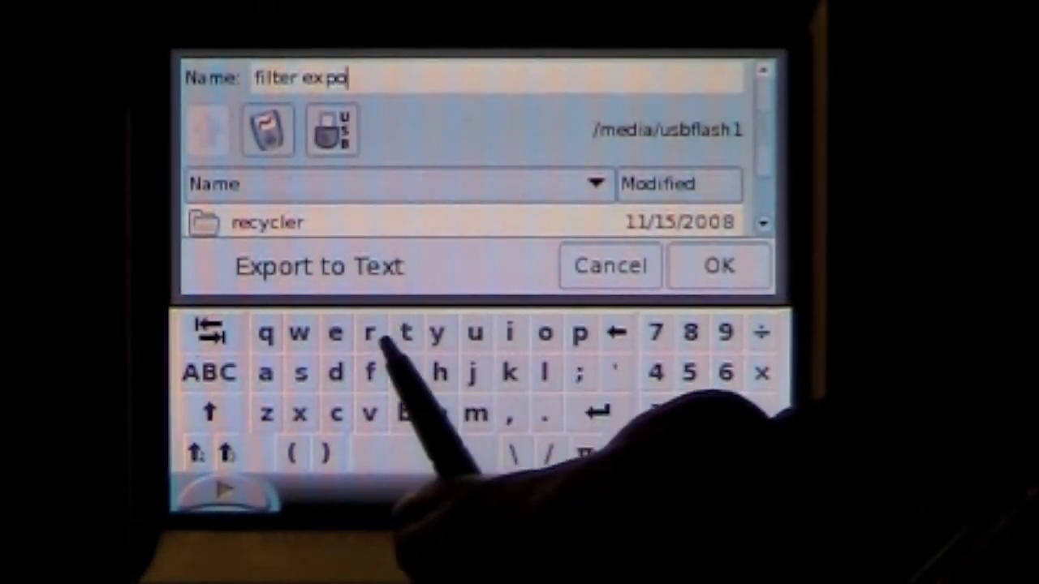
text(rt)
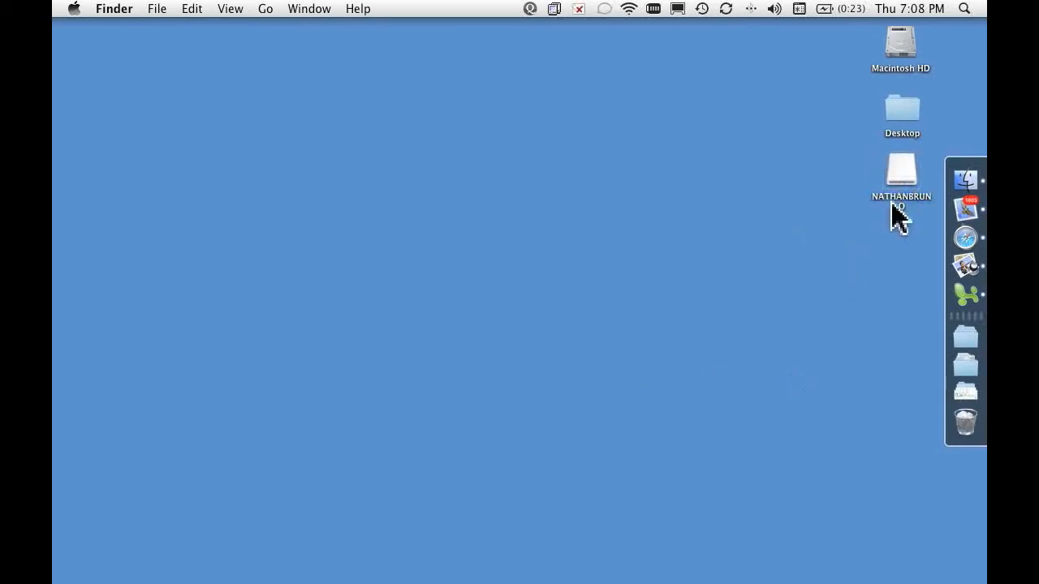
- View filter export.txt from the USB drive in TextEdit, showing the time, position, velocity and acceleration table
double_click(900, 176)
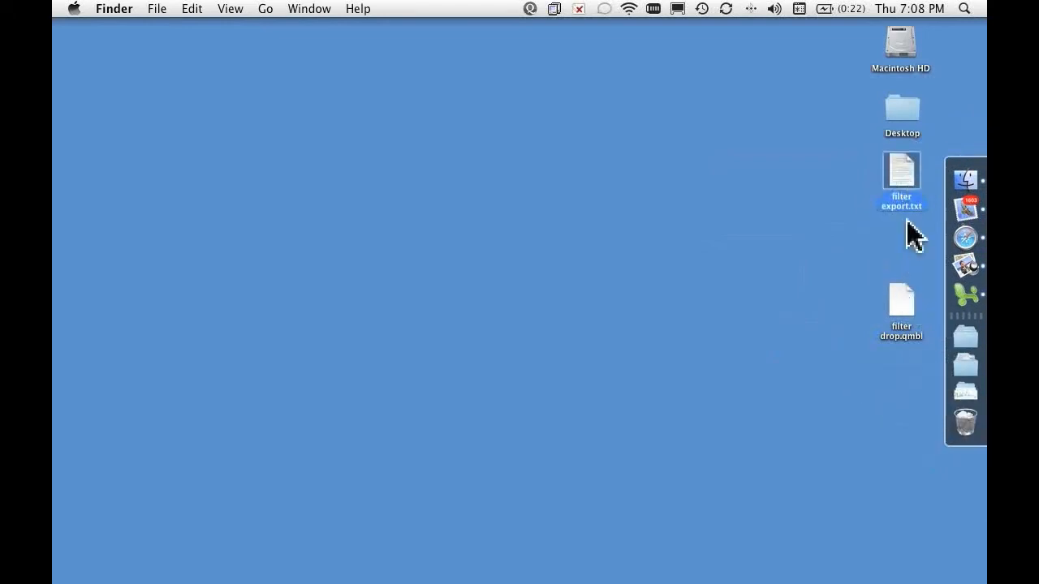
double_click(901, 170)
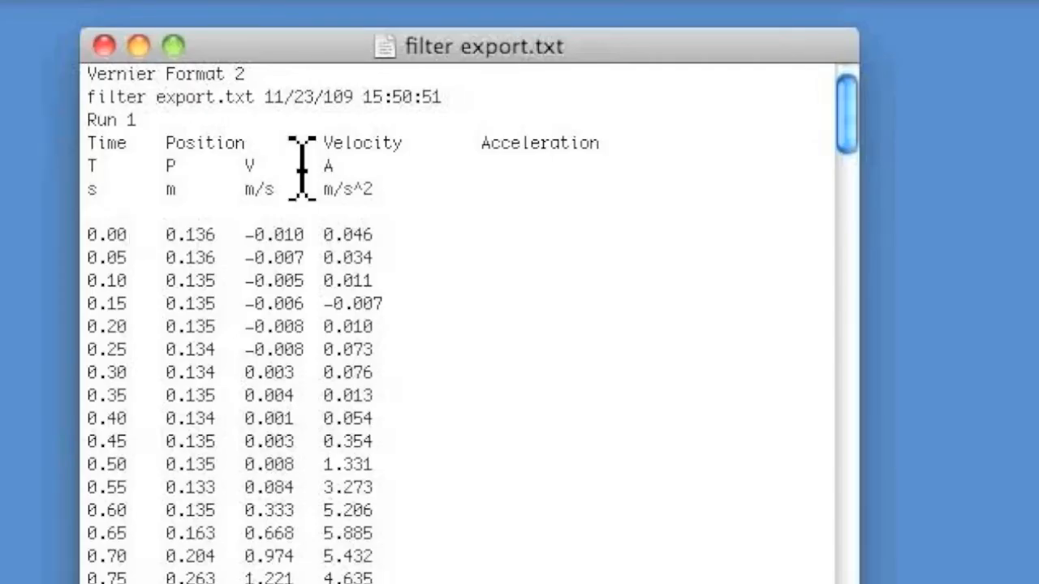
scroll(down, 3)
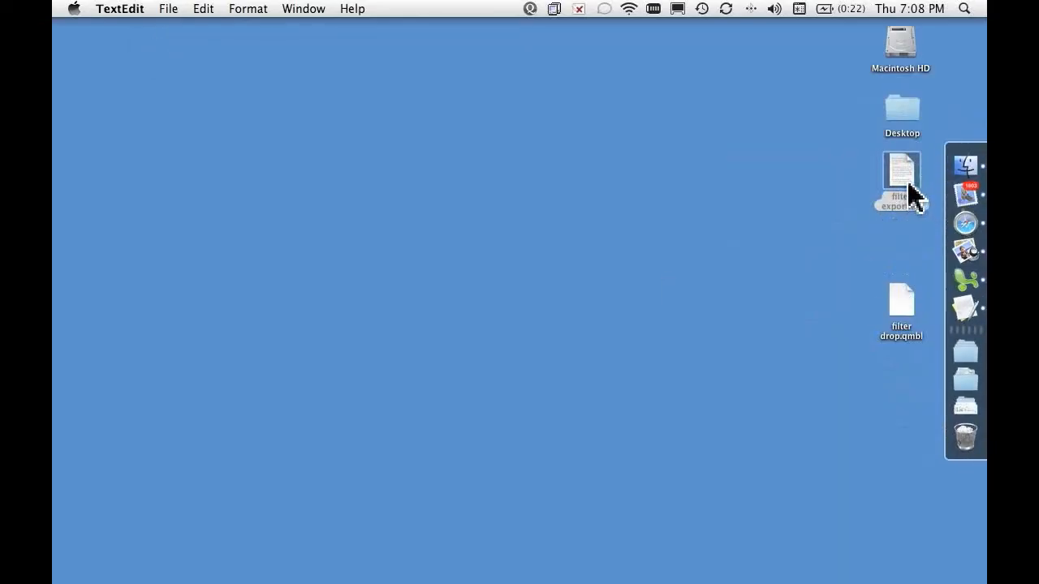
- Inspect filter export.txt's time, position, velocity and acceleration columns in Microsoft Excel, then close it
right_click(899, 170)
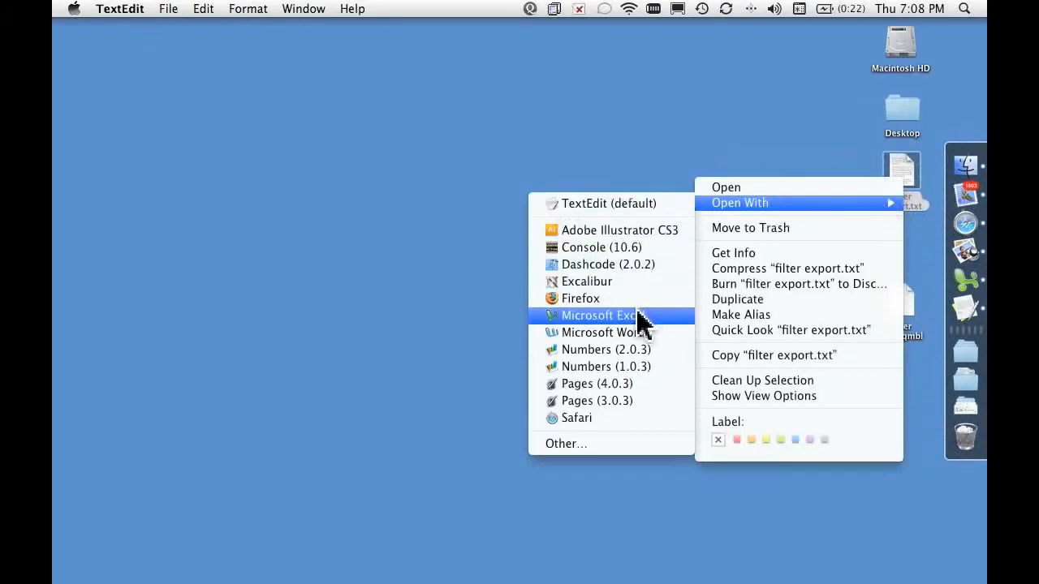
click(601, 315)
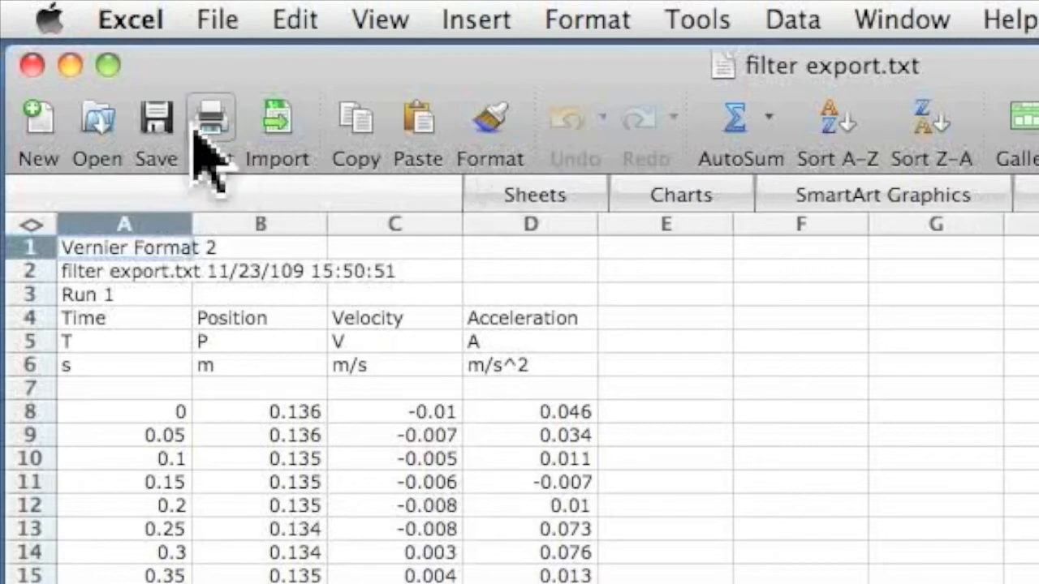
scroll(down, 3)
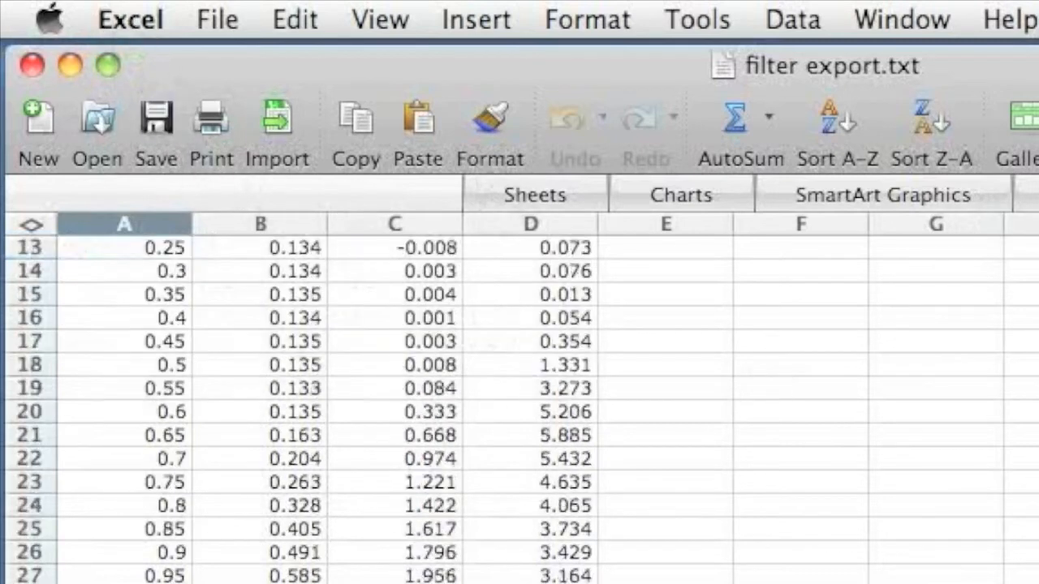
scroll(down, 3)
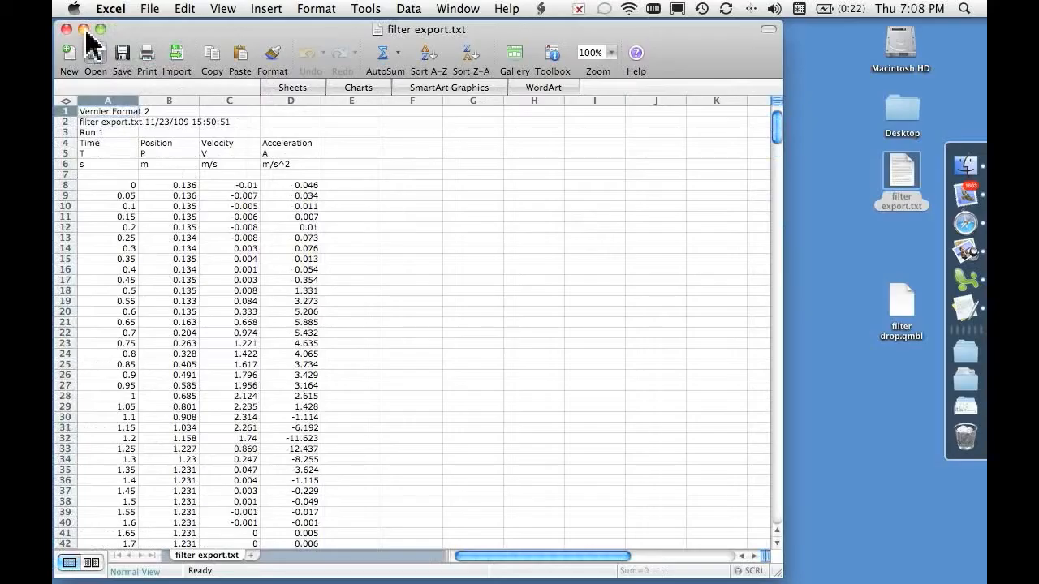
click(67, 29)
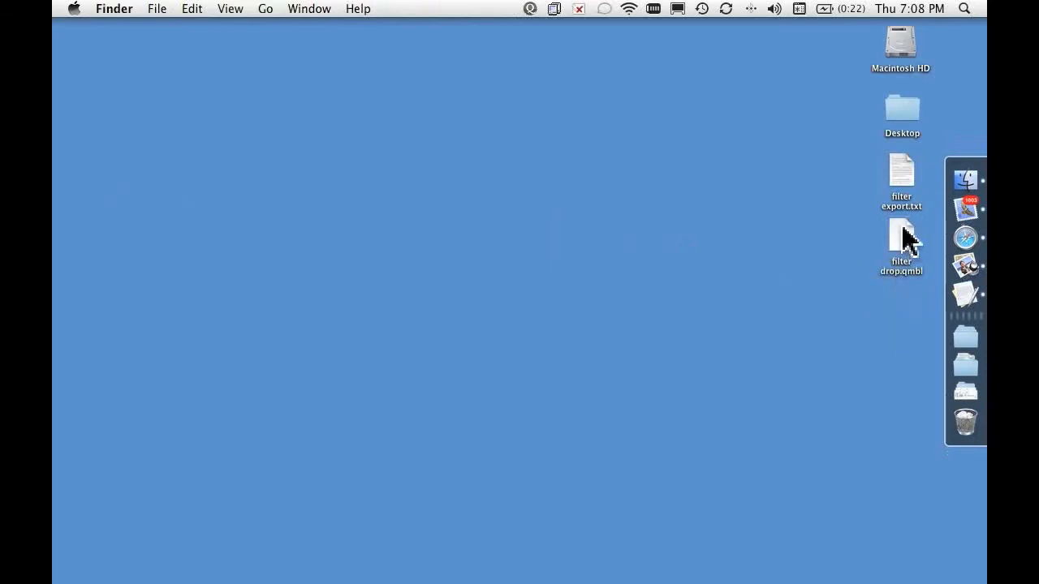
- Load filter drop.qmbl, zoom the position graph to the falling region, and insert a second graph
double_click(901, 240)
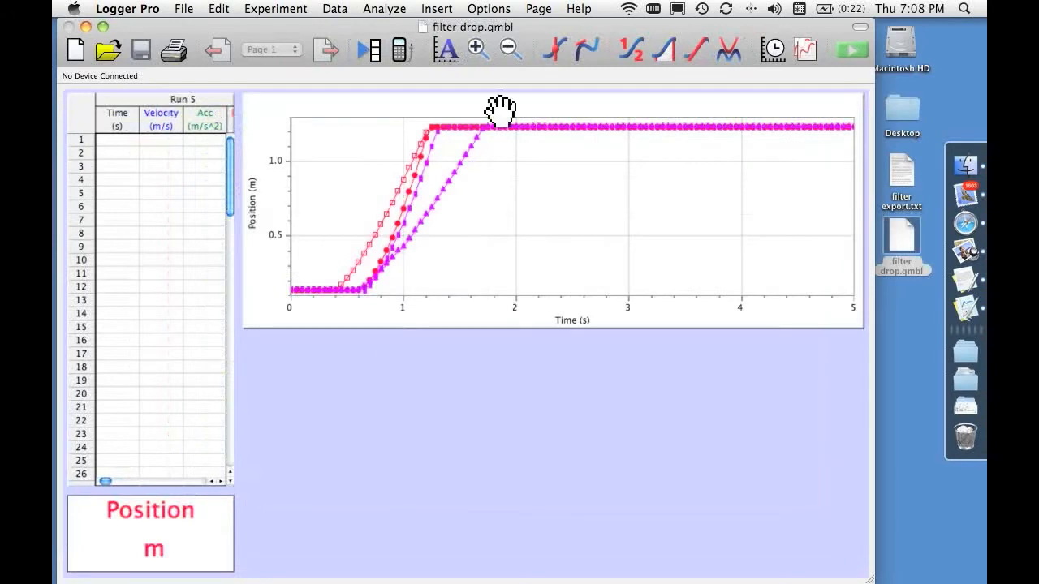
drag(295, 122, 487, 292)
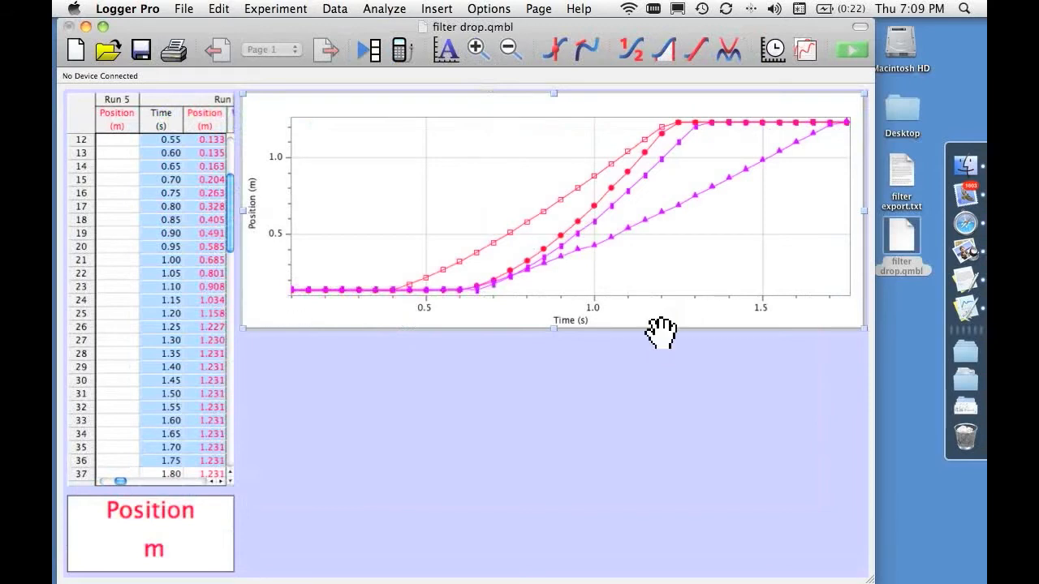
click(435, 10)
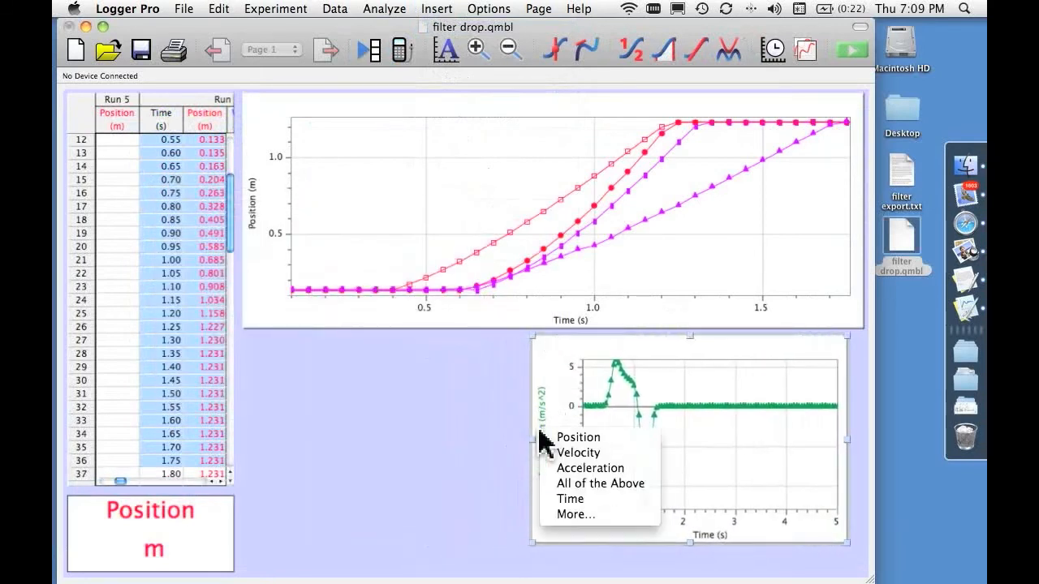
- Plot Position on the second graph with a linear fit on Run 1's fall, slope 2.006 m/s
click(578, 437)
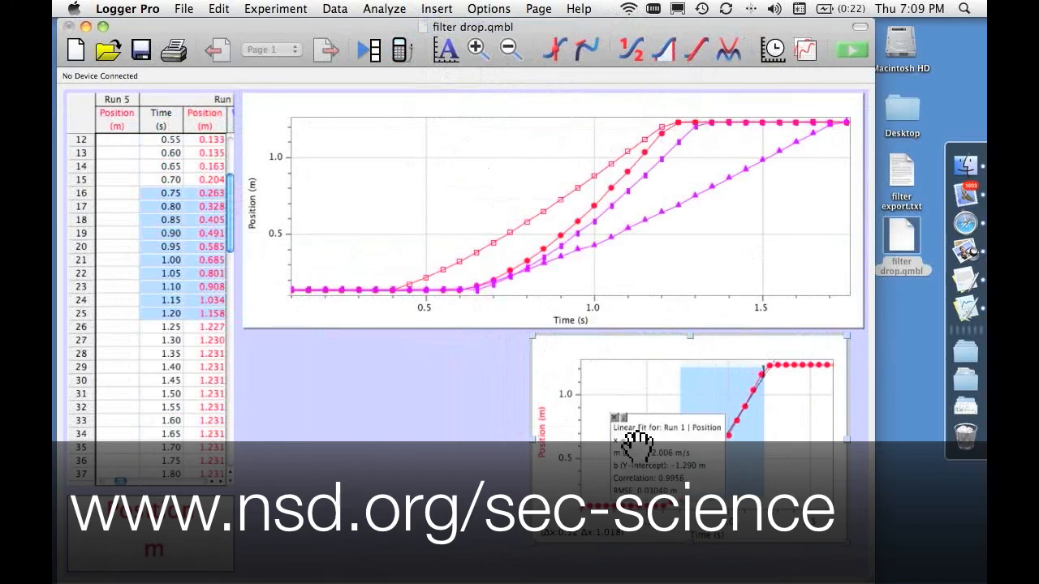
drag(649, 451, 646, 377)
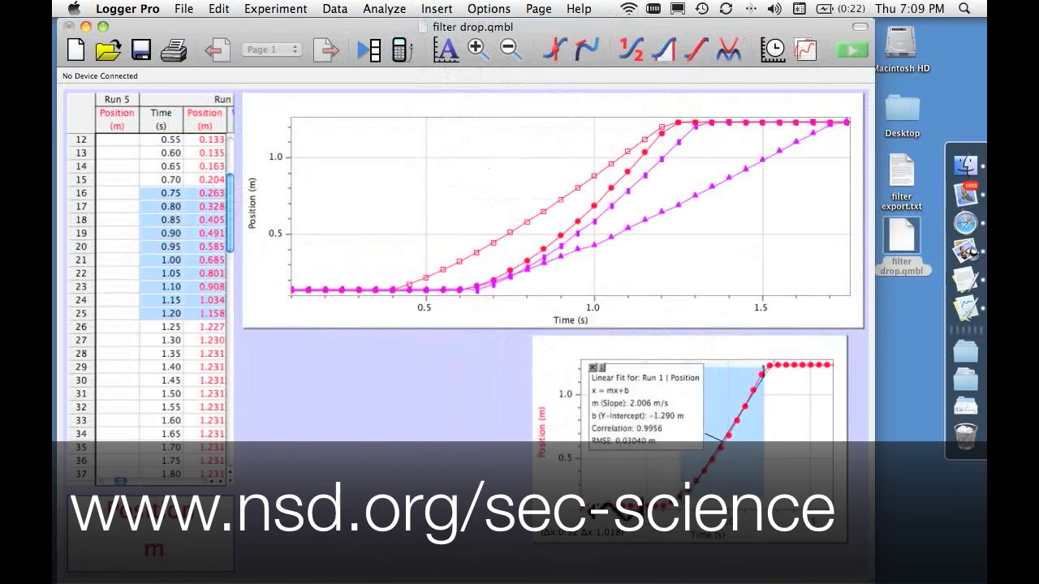